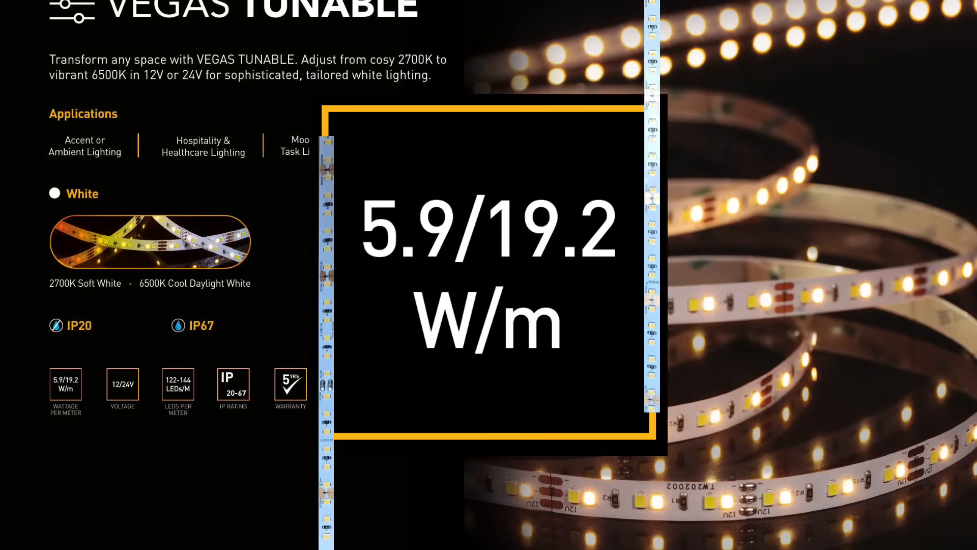
scroll(down, 3)
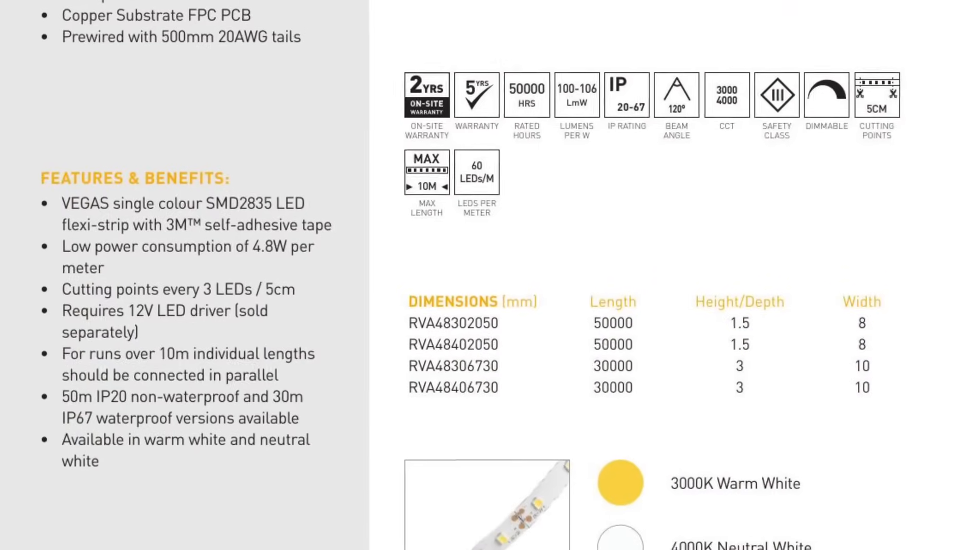